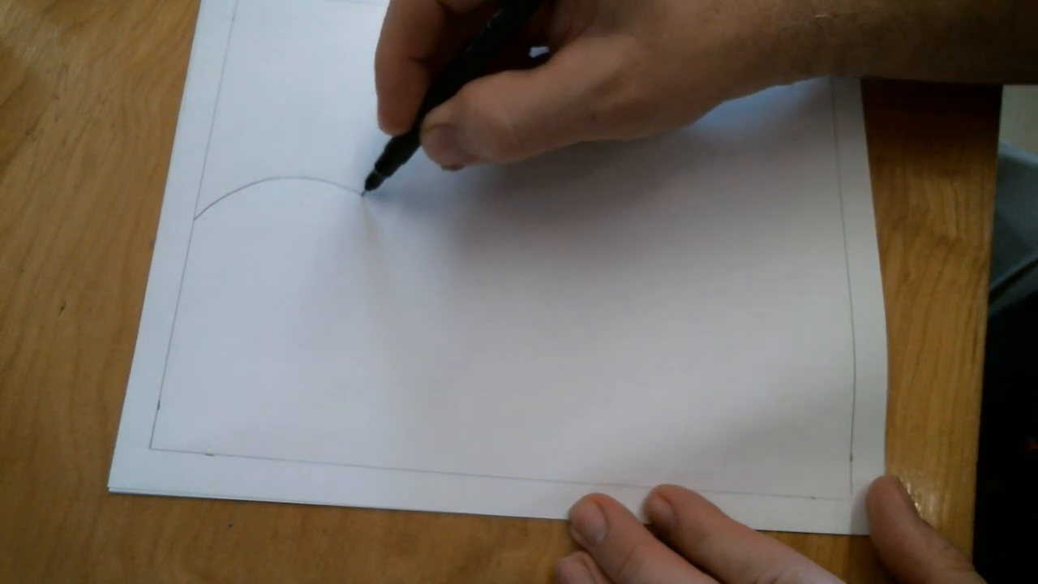
# - Drag the black marker from the wave's current end rightward toward the right border
pyautogui.moveTo(365, 187); pyautogui.dragTo(665, 195)
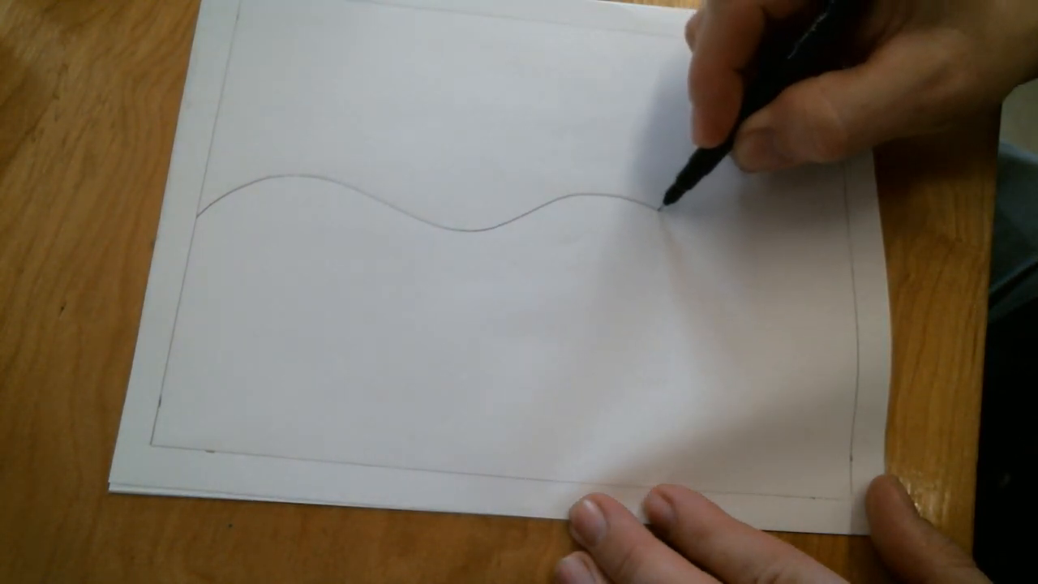